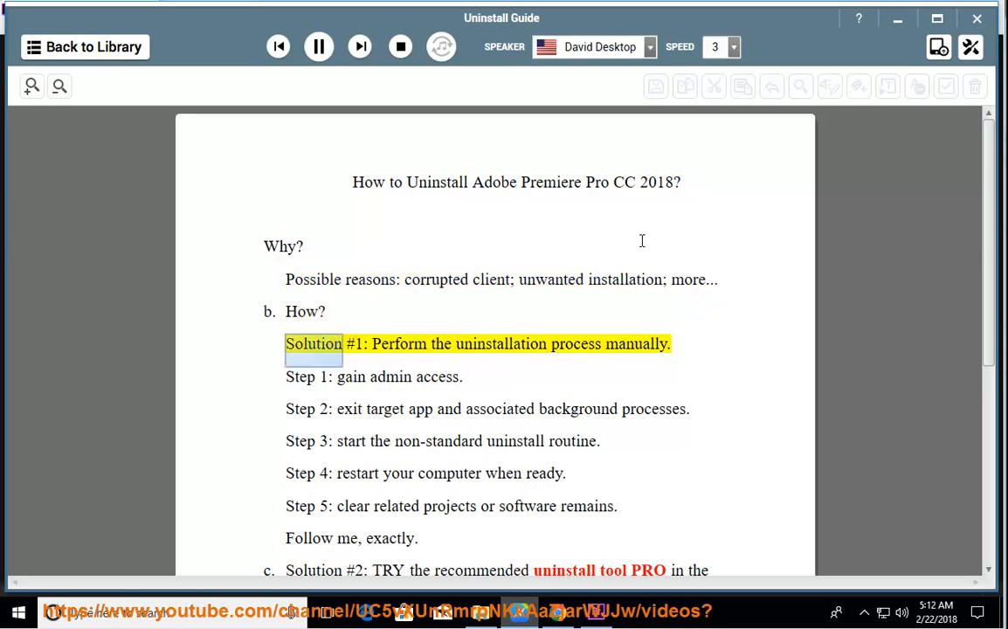
- Have the Uninstall Guide read its removal steps aloud, then exit Premiere Pro CC 2018
double_click(501, 343)
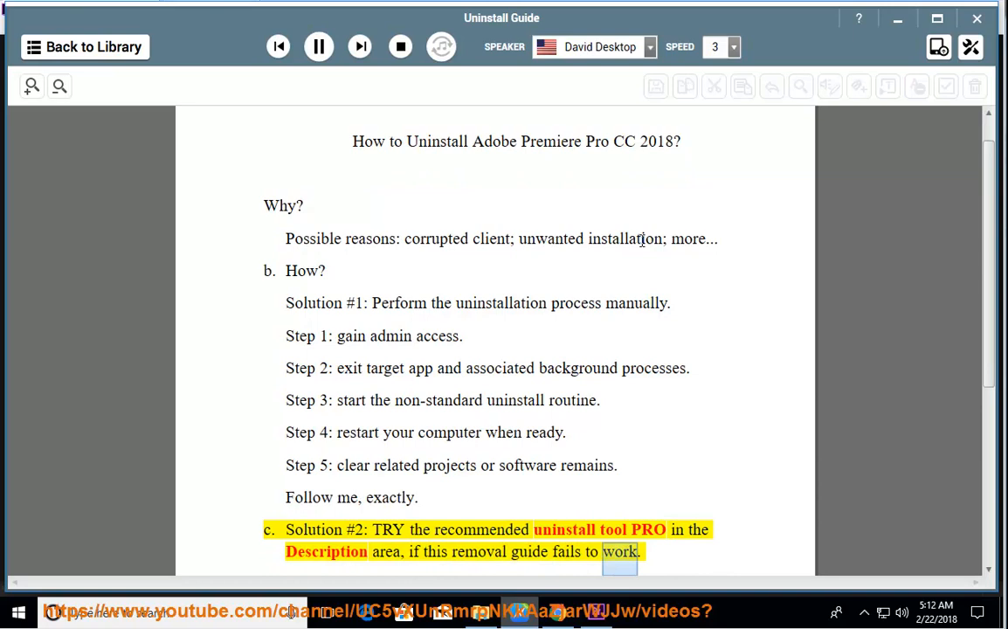
scroll(down, 3)
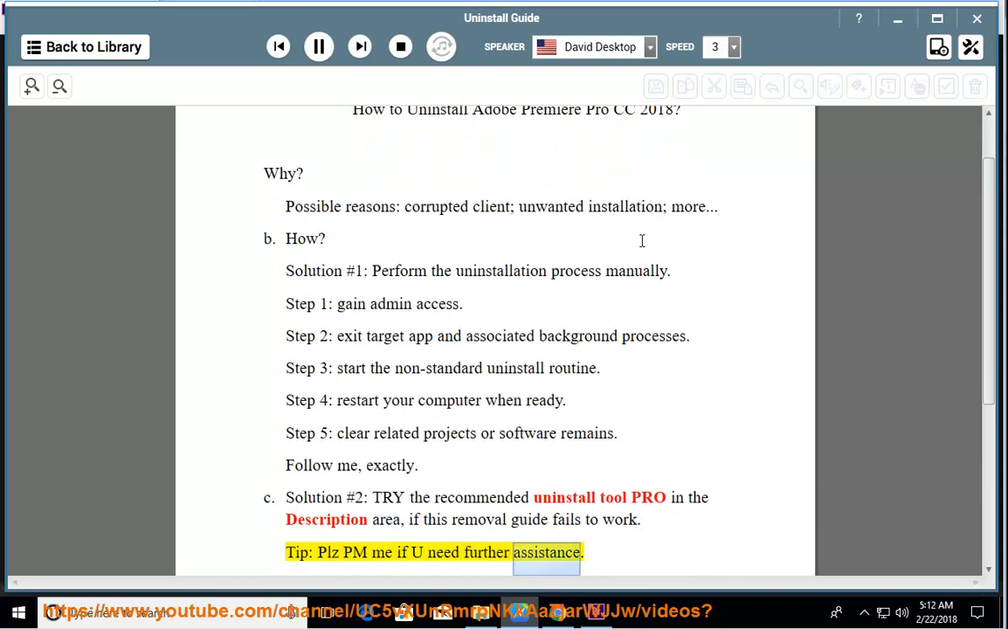
click(318, 47)
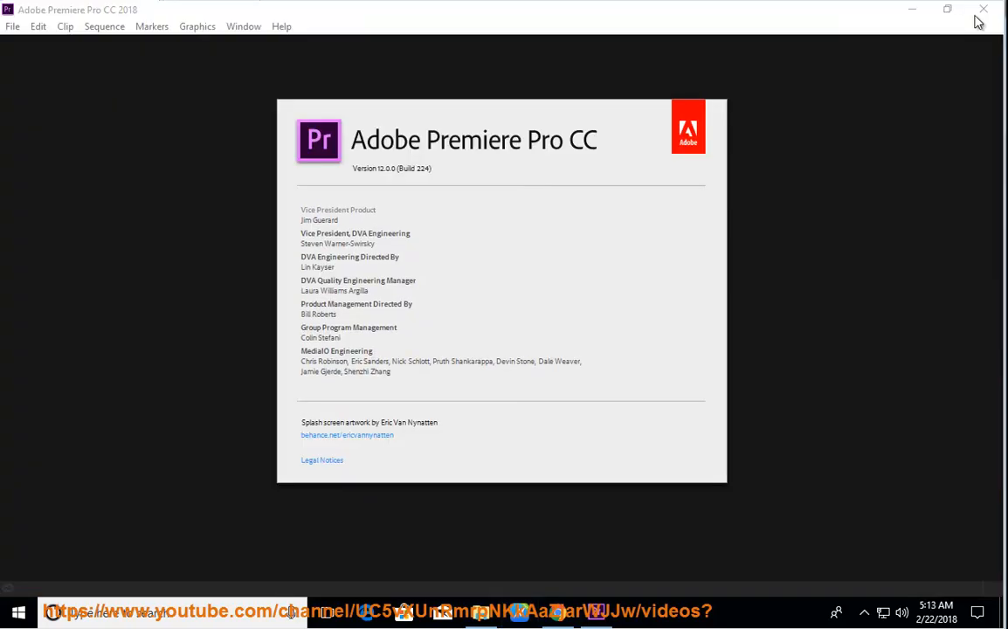
click(13, 27)
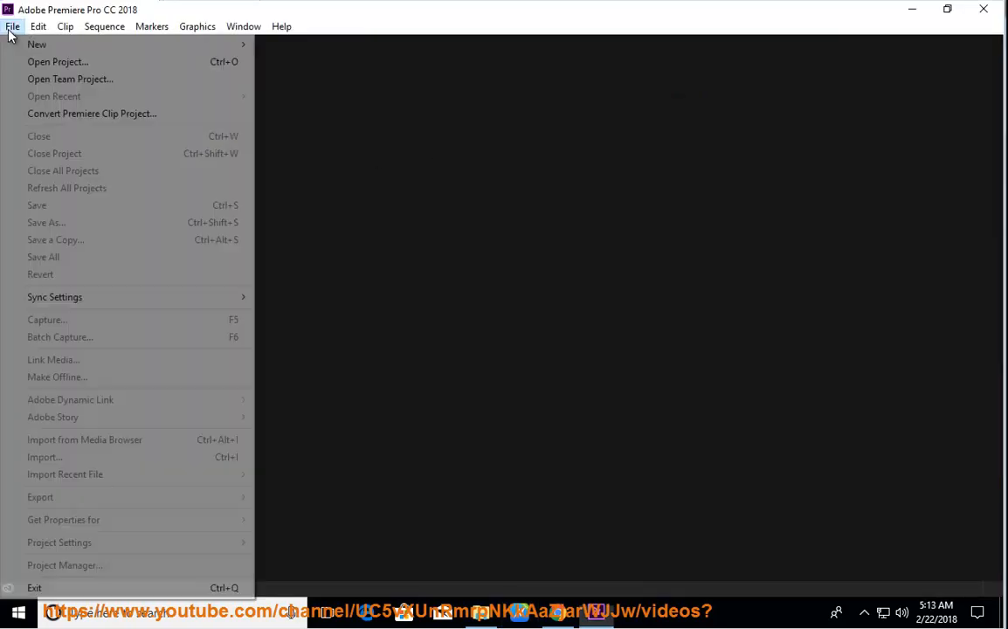
click(35, 588)
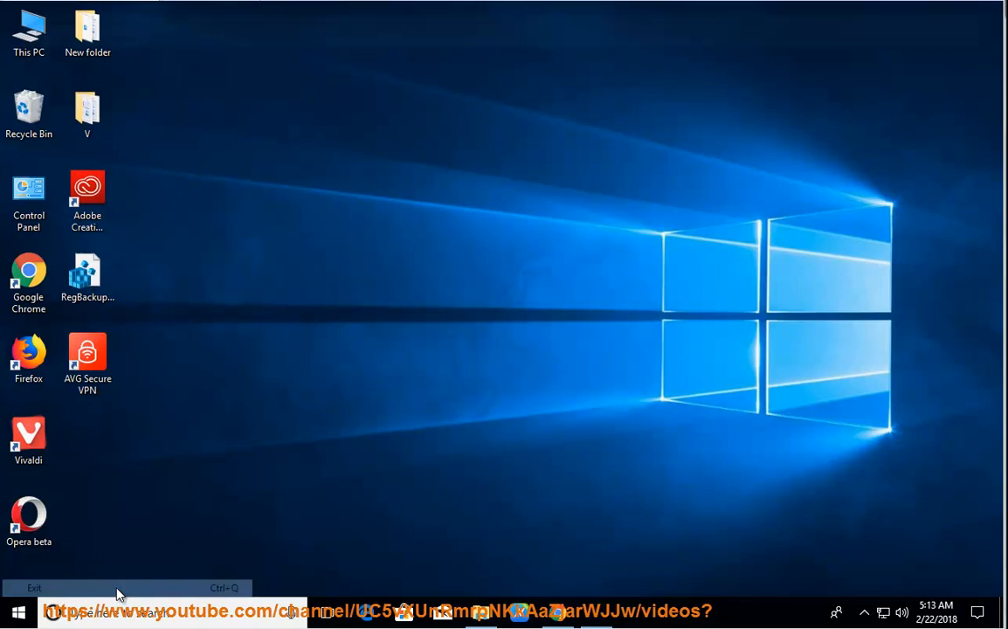
- Launch Adobe Creative Cloud from its desktop shortcut and retry past the update error
click(86, 192)
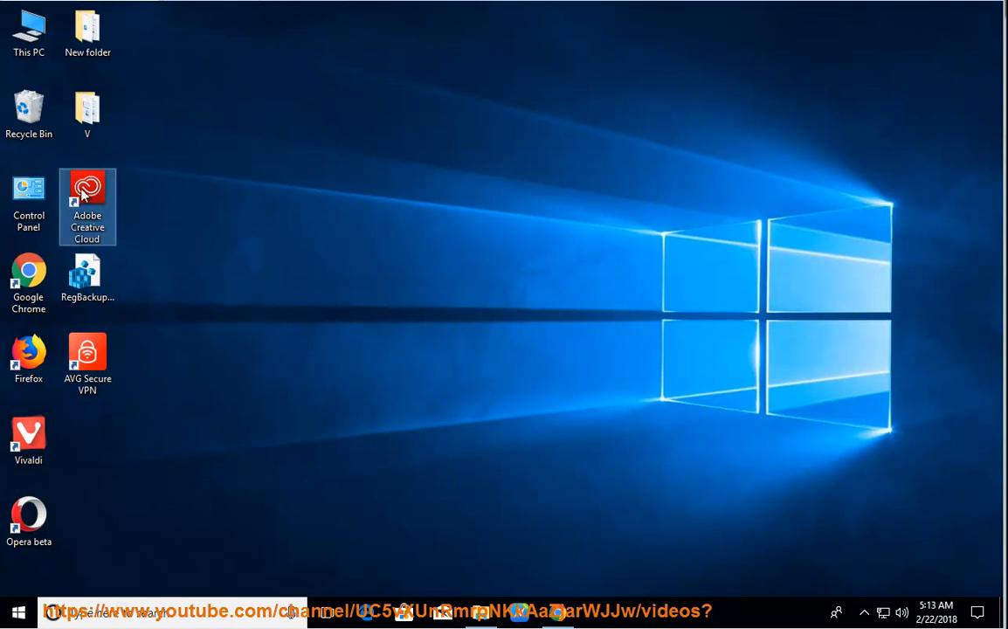
double_click(86, 207)
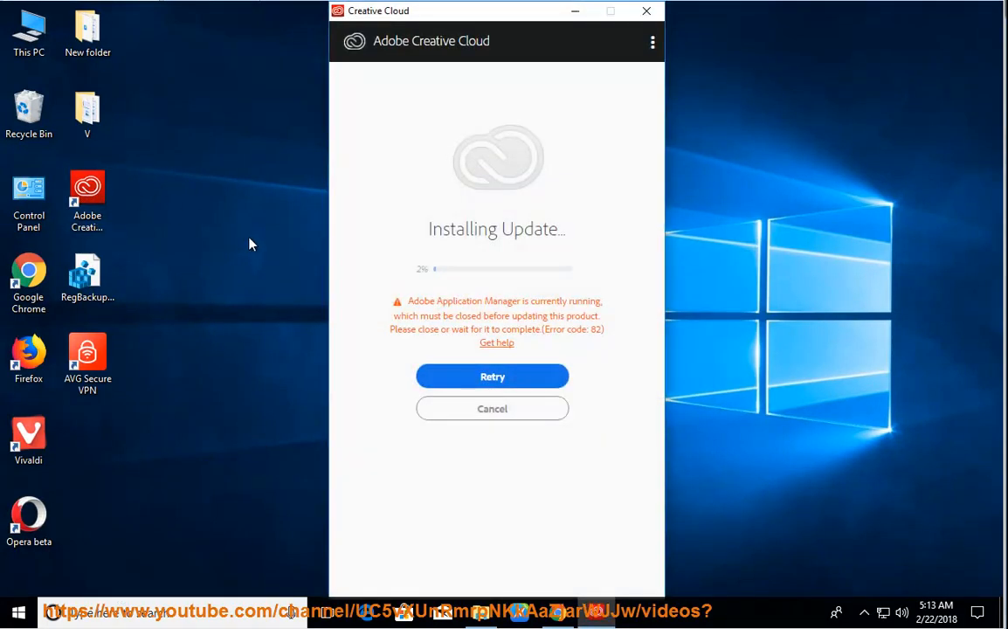
mouse_move(551, 293)
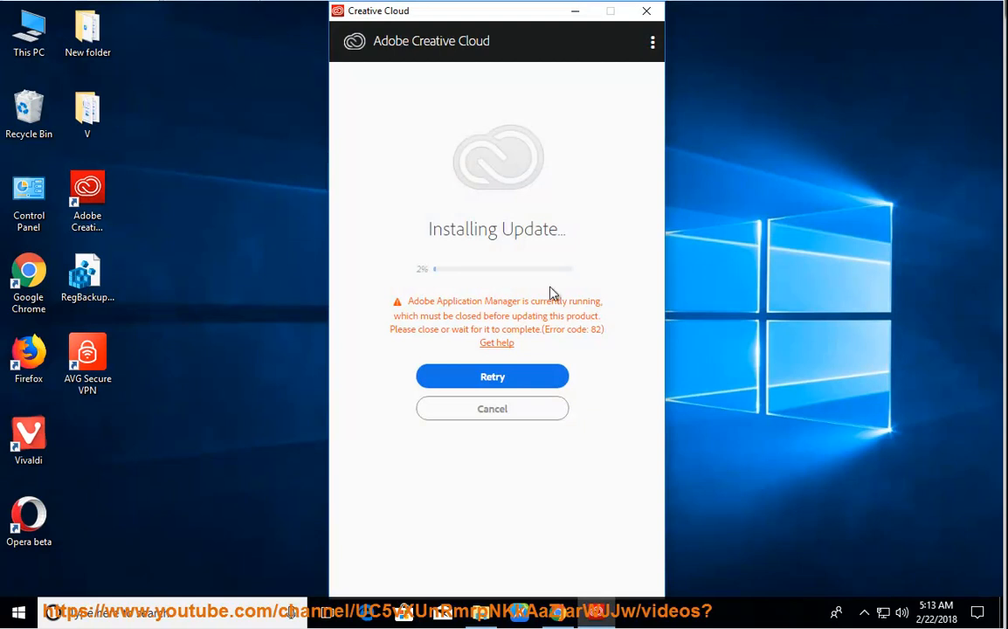
click(492, 377)
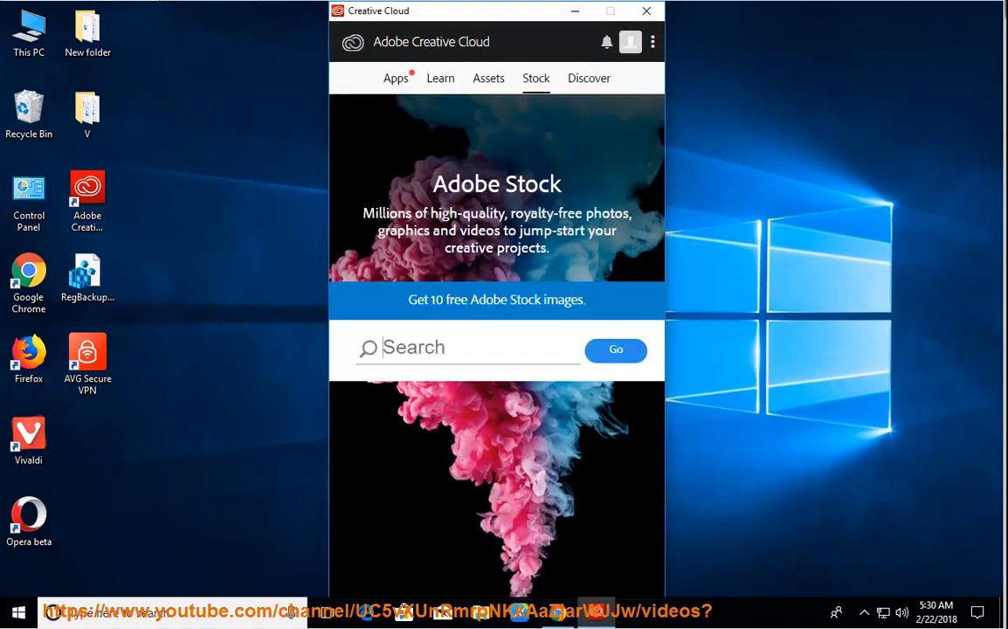
- Uninstall Premiere Pro CC from the Creative Cloud Apps list, then restart Windows
click(396, 77)
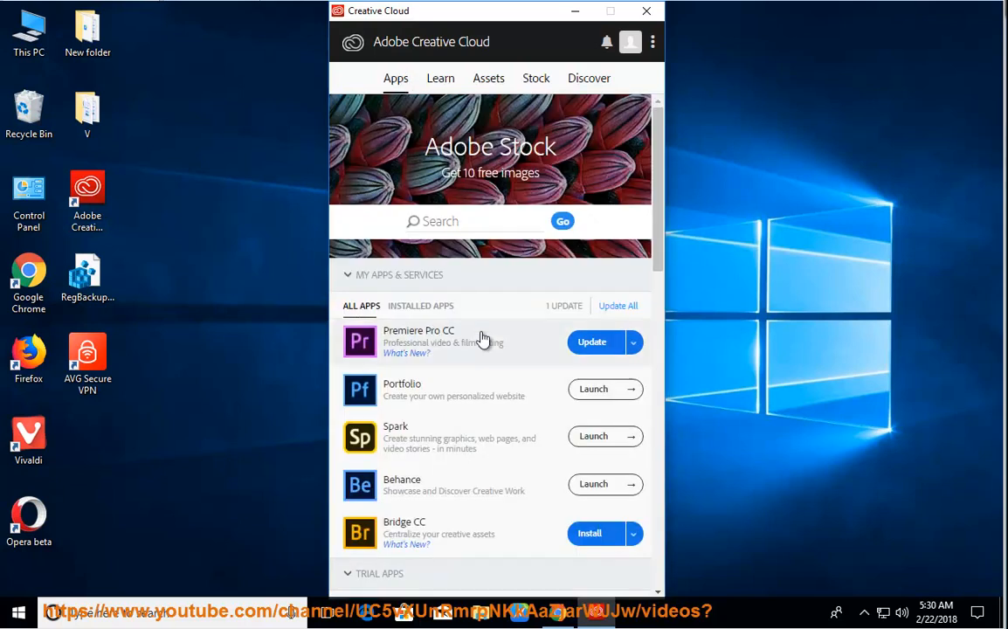
scroll(down, 3)
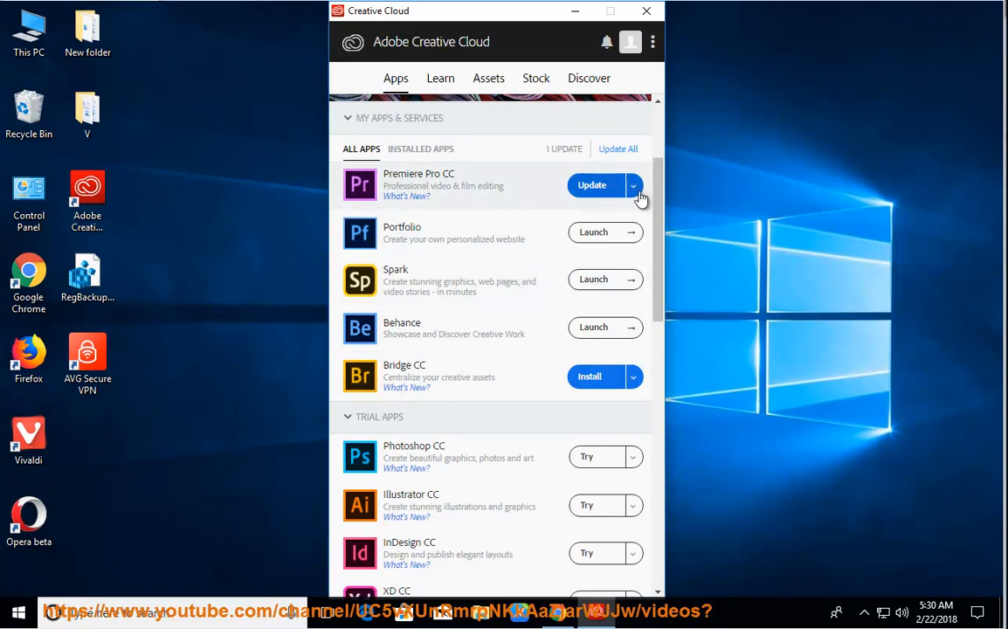
mouse_move(638, 205)
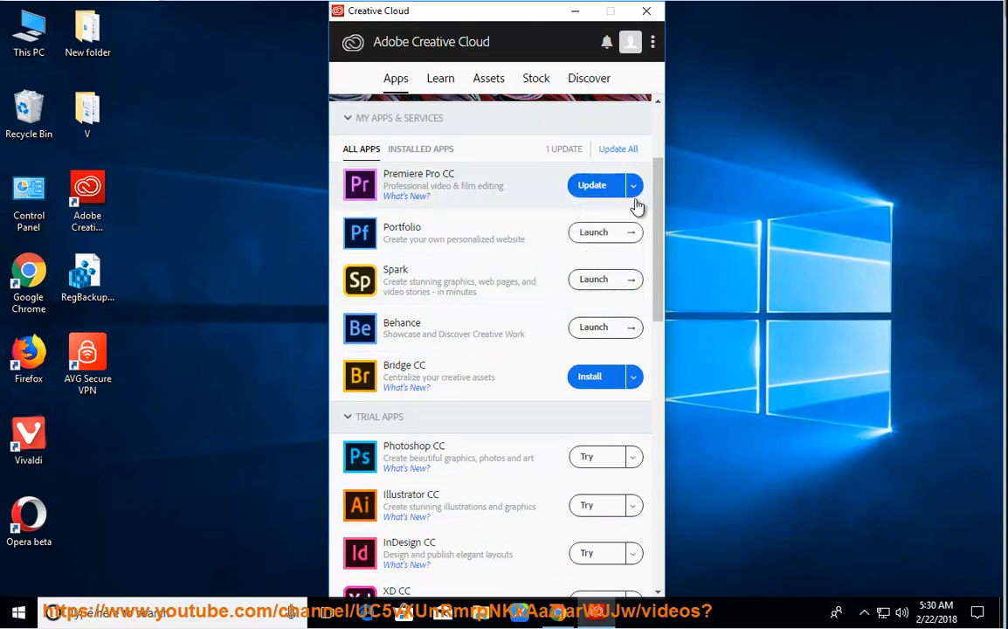
click(634, 186)
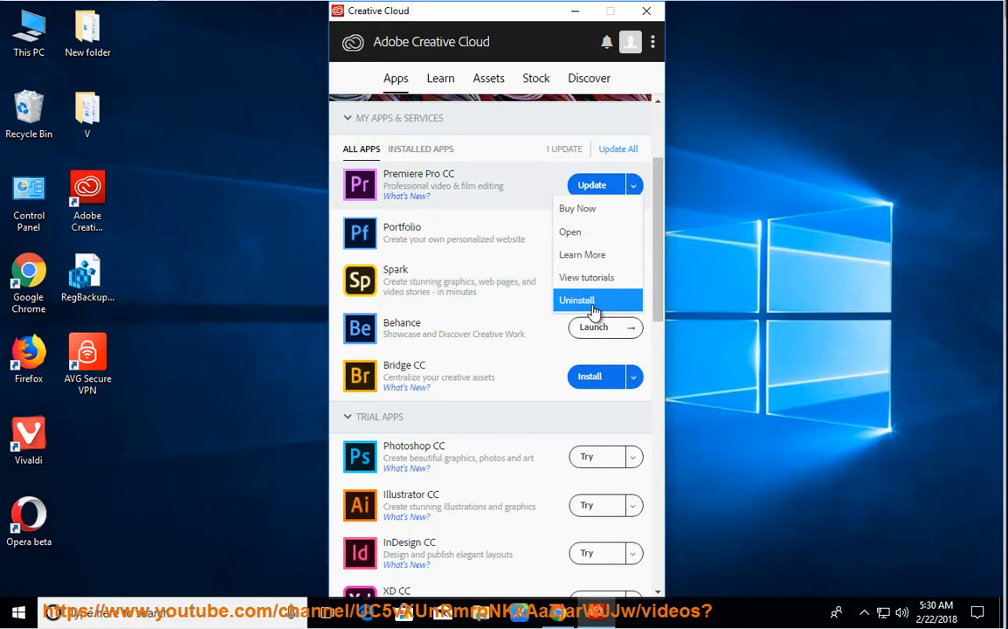
click(577, 300)
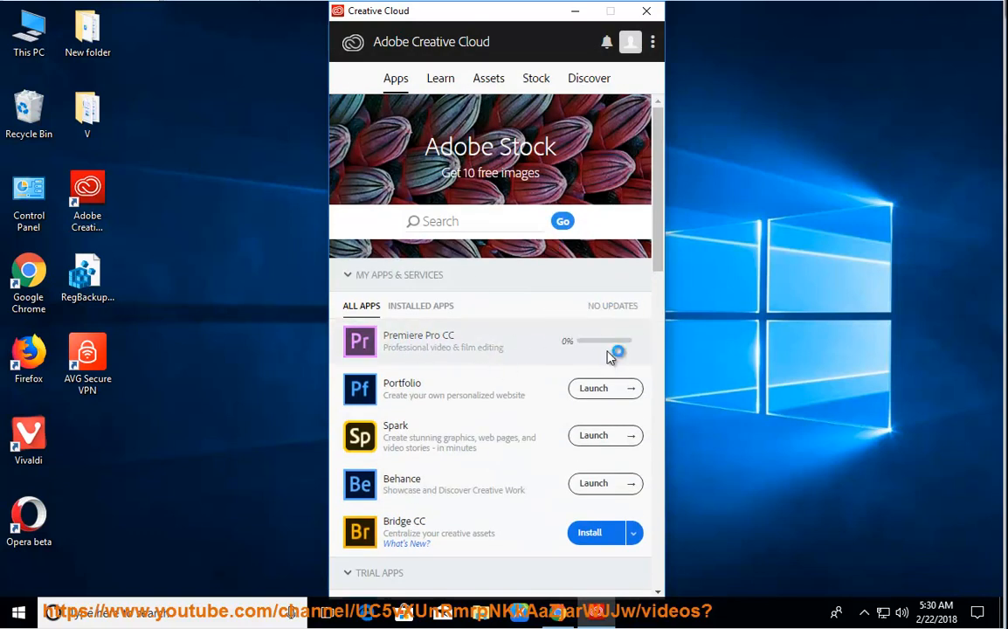
mouse_move(567, 343)
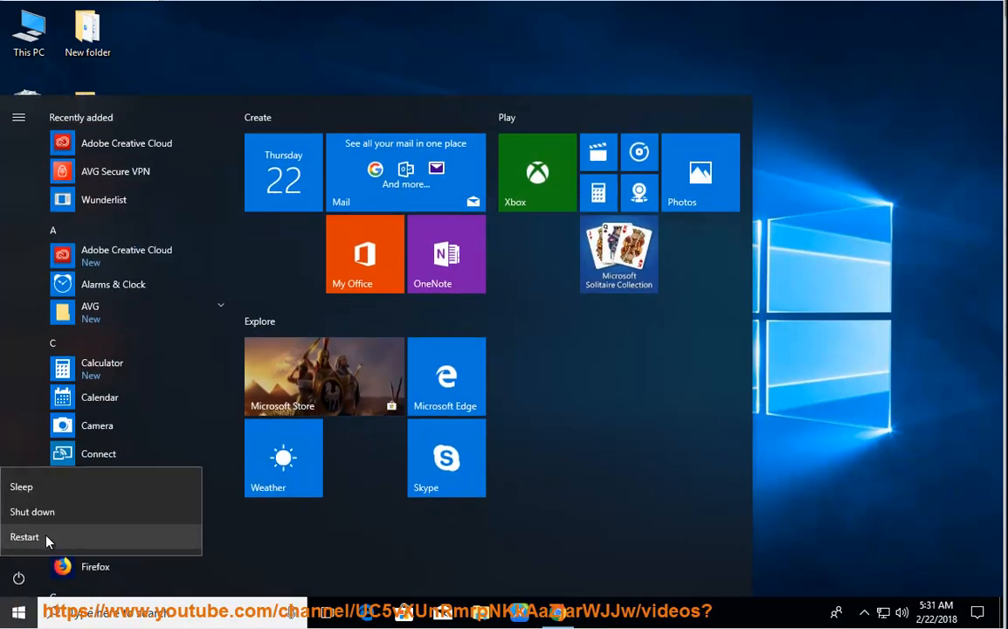
click(24, 536)
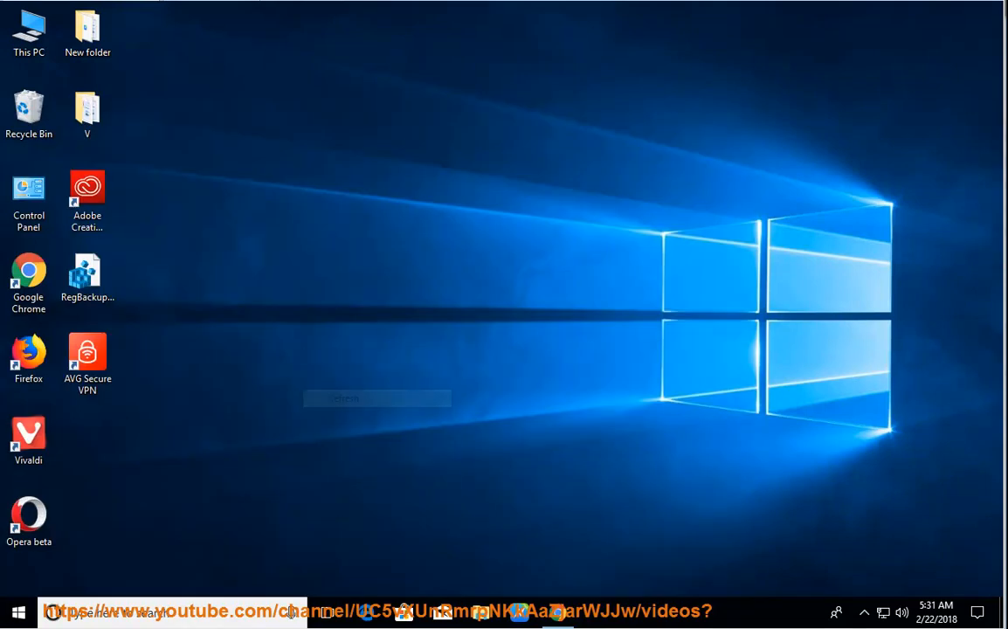